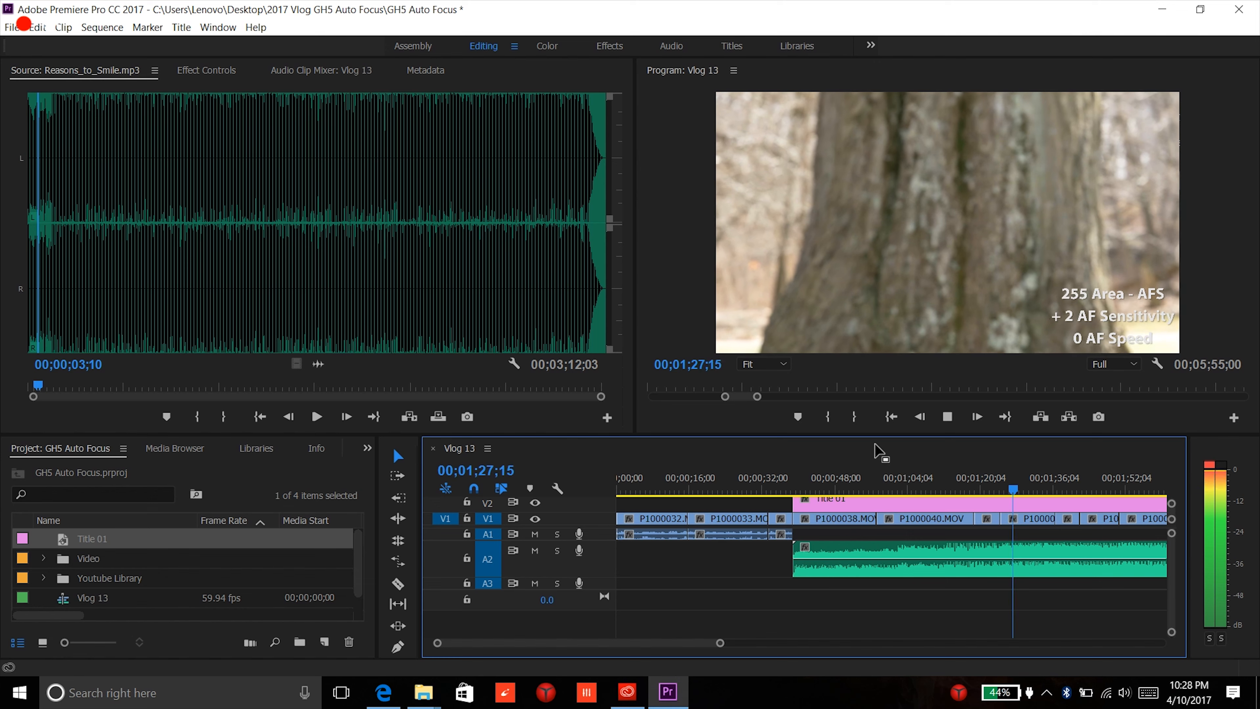
Start the 4K H.264 encode via Export, then launch an Edge browser window while it renders.
left_click(874, 625)
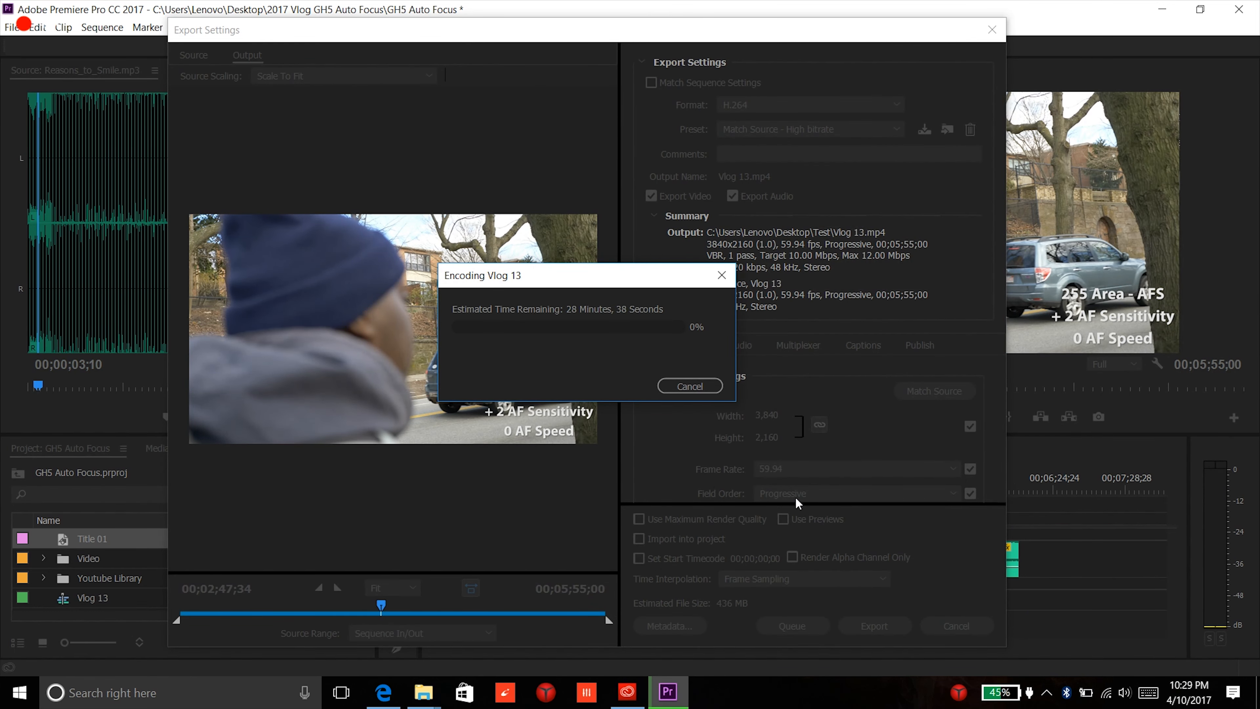
mouse_move(599, 384)
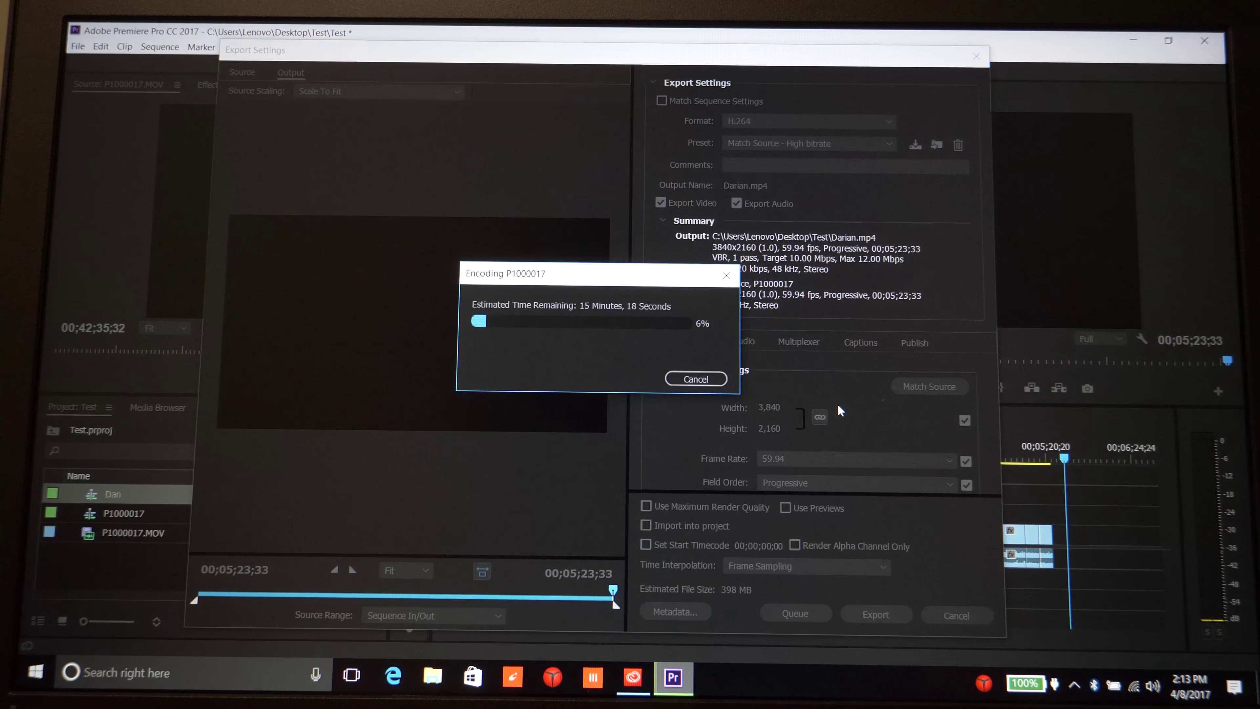
left_click(387, 678)
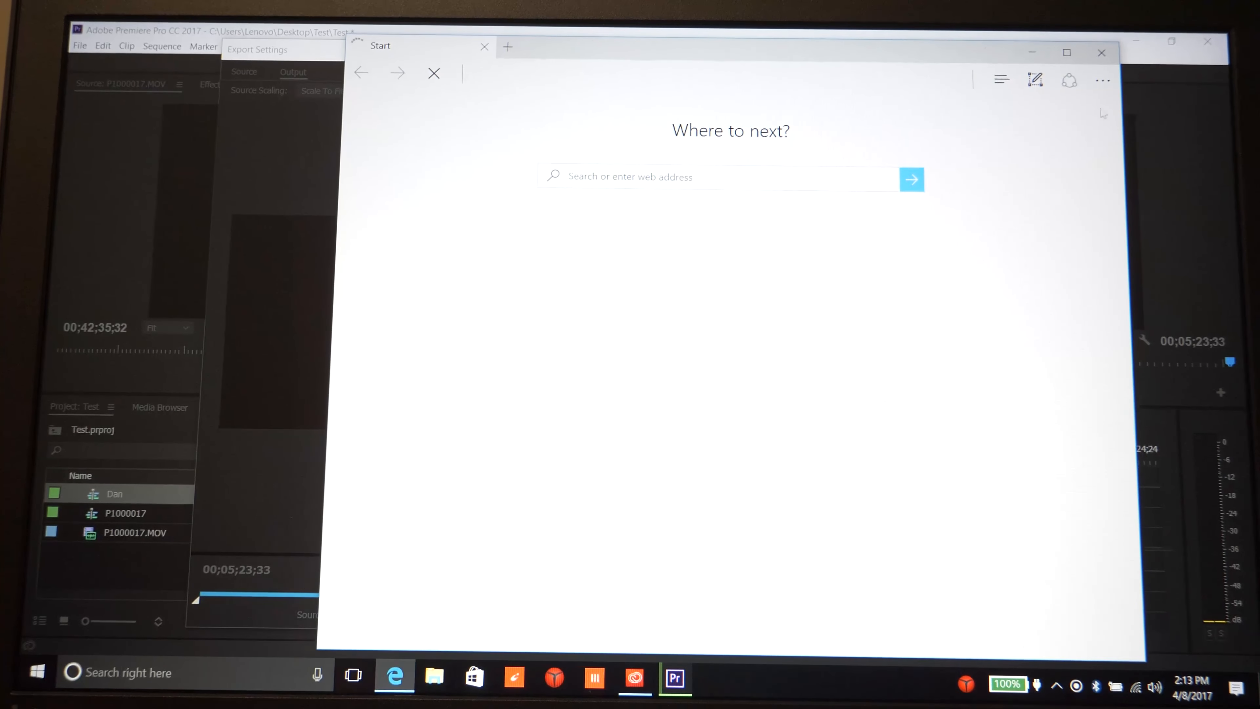